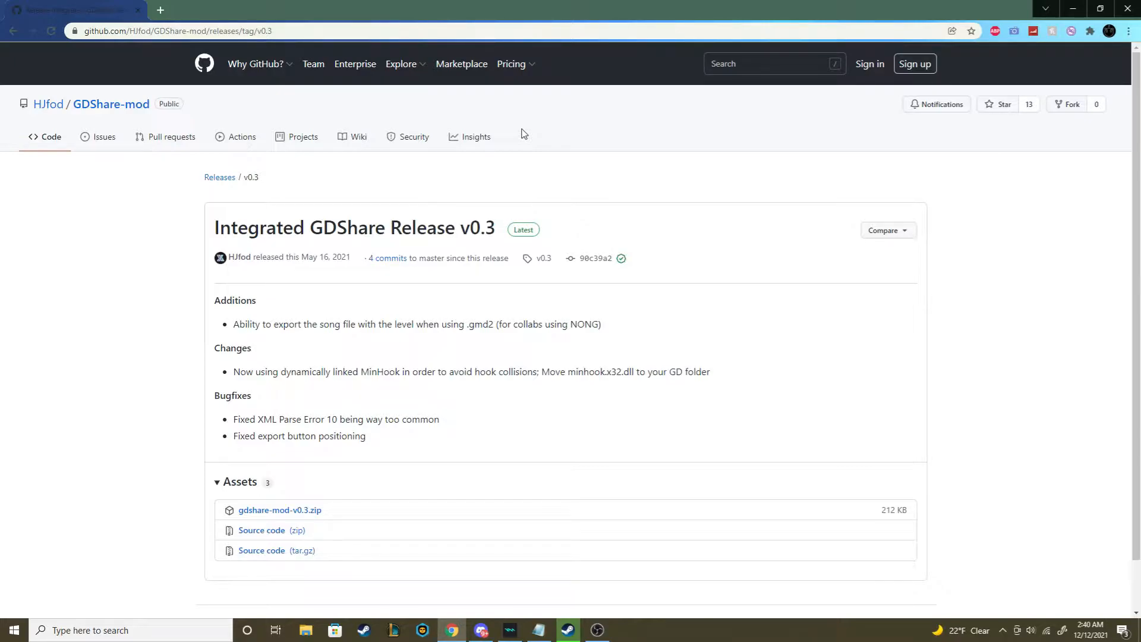
mouse_move(396, 348)
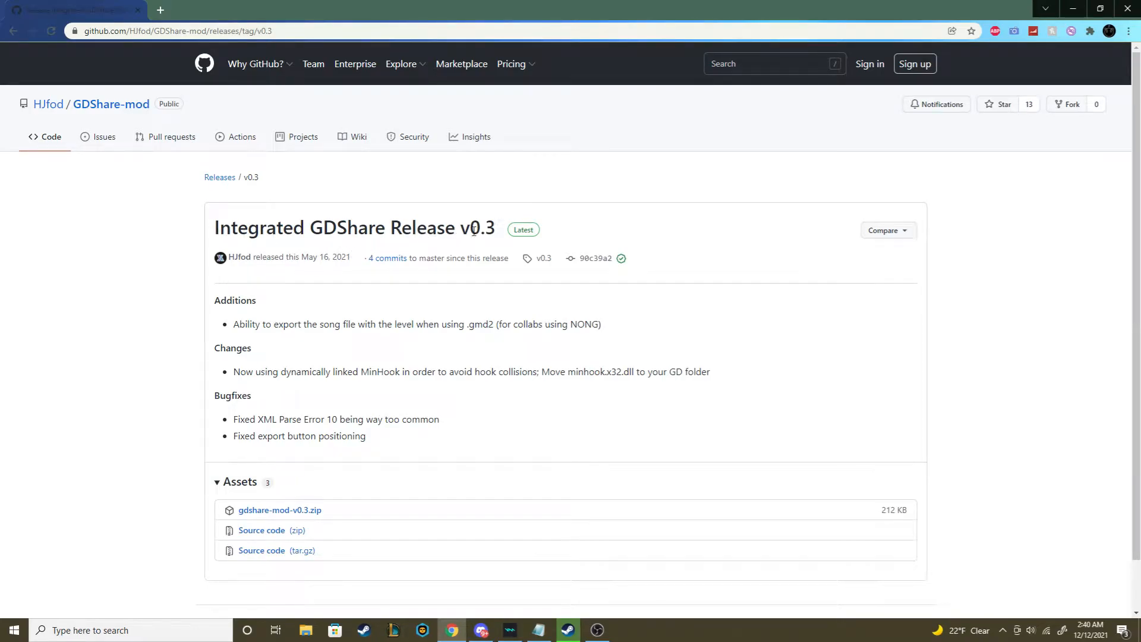
mouse_move(472, 336)
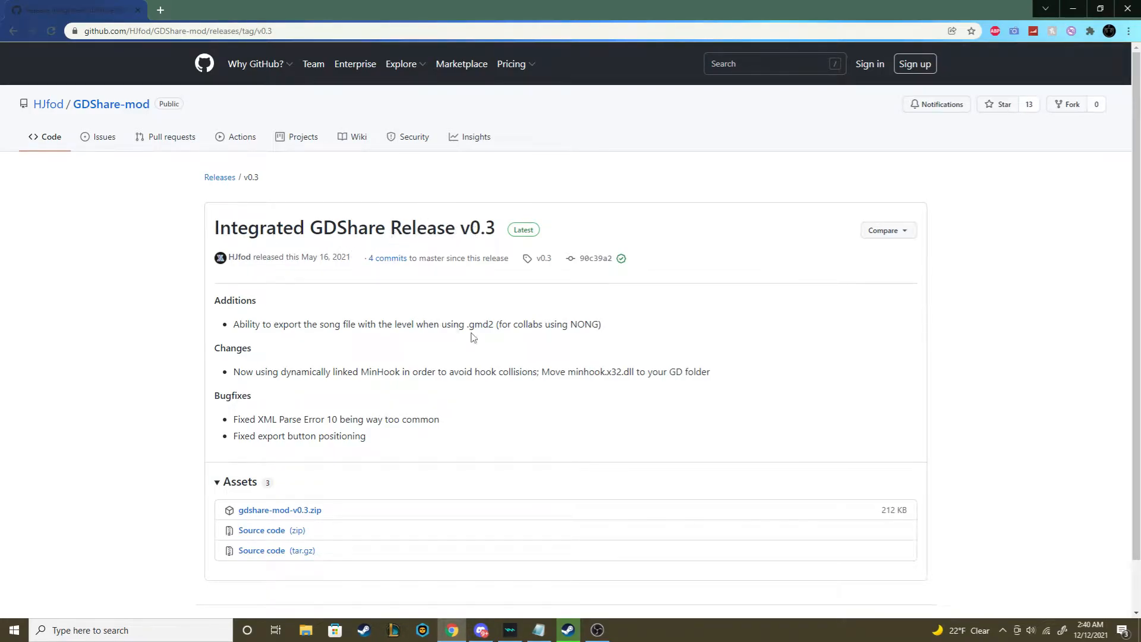
mouse_move(511, 371)
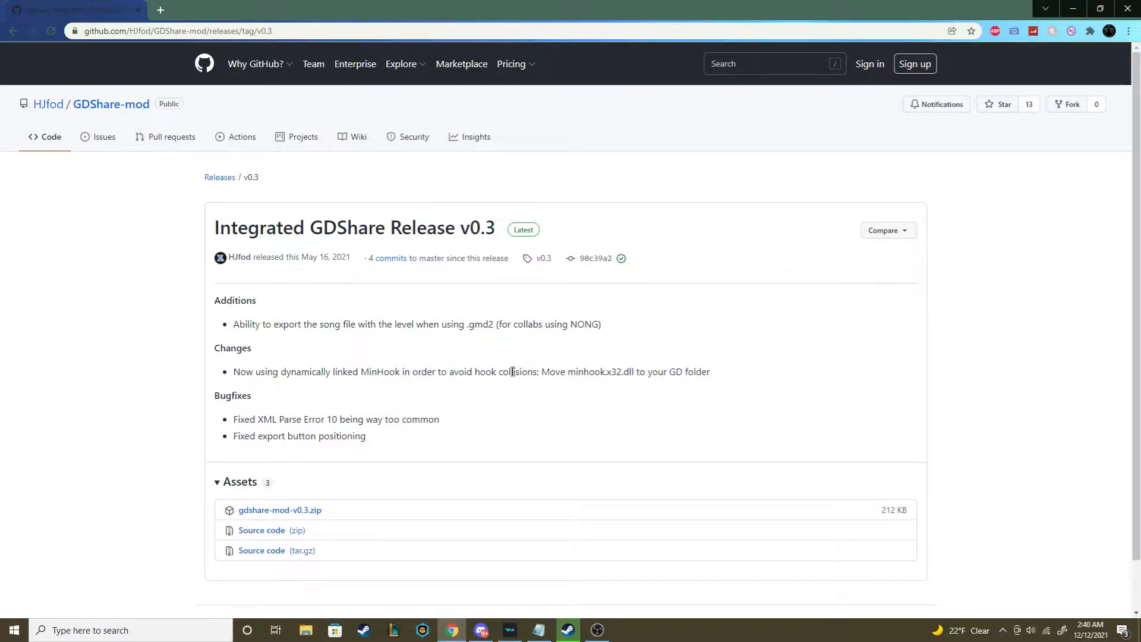
mouse_move(471, 349)
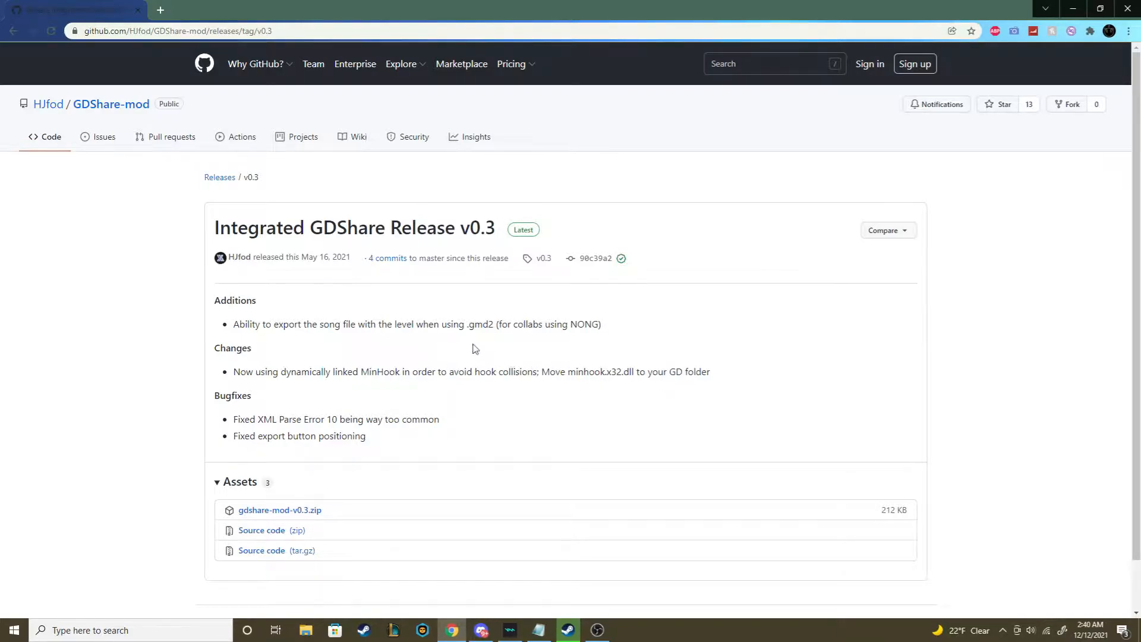
mouse_move(49, 104)
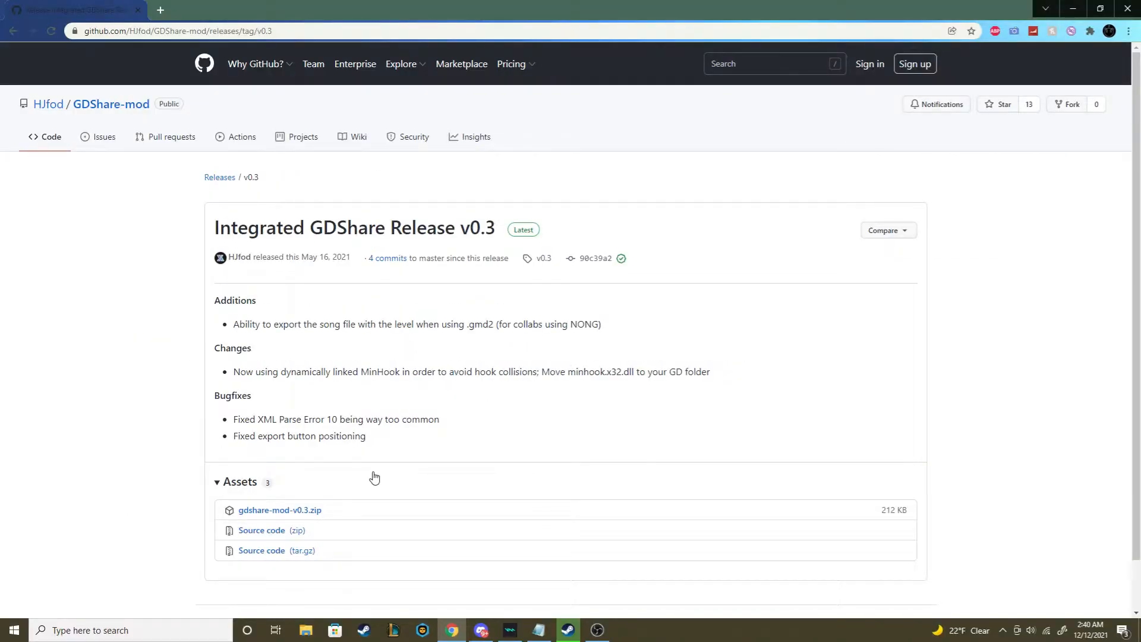
Download the gdshare-mod-v0.3.zip release asset and open it from the download bar
scroll("down", 3)
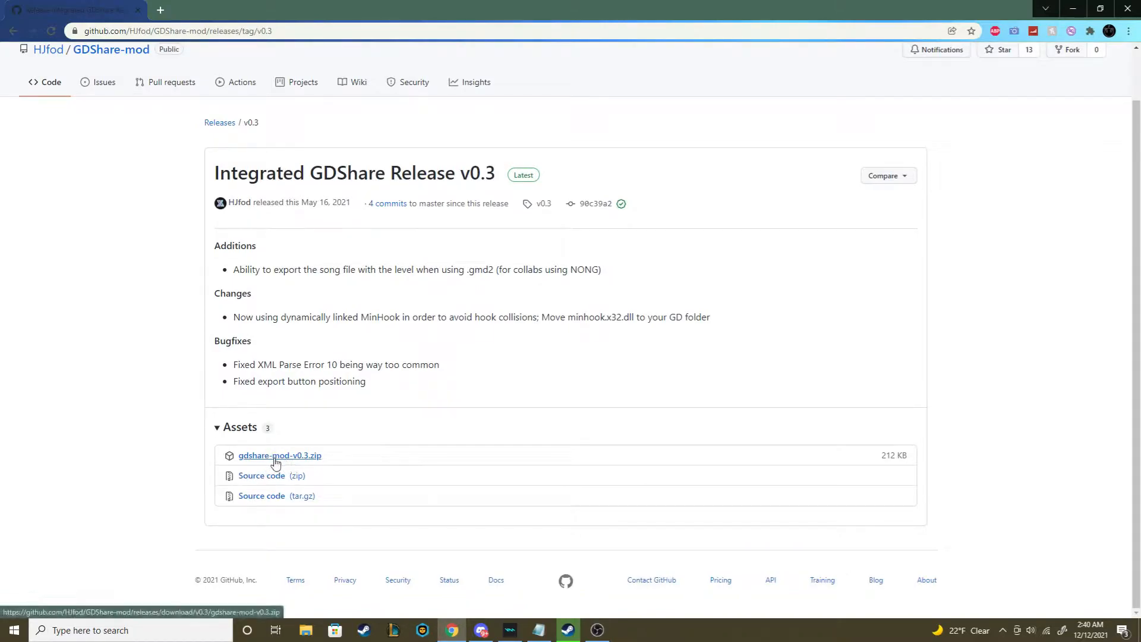
left_click(280, 455)
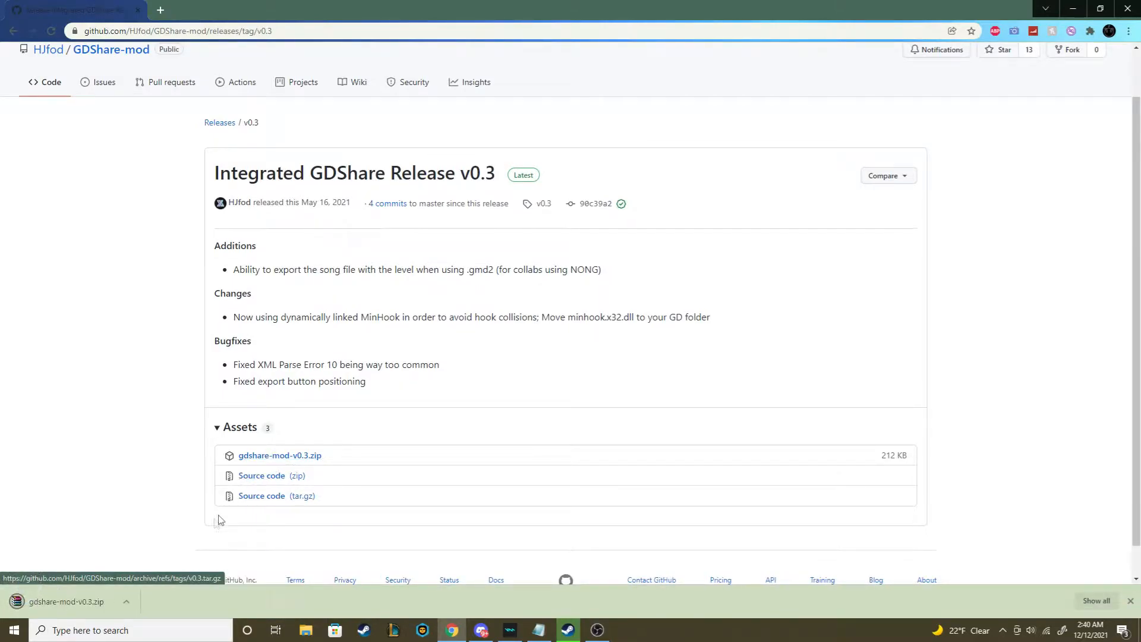
left_click(63, 602)
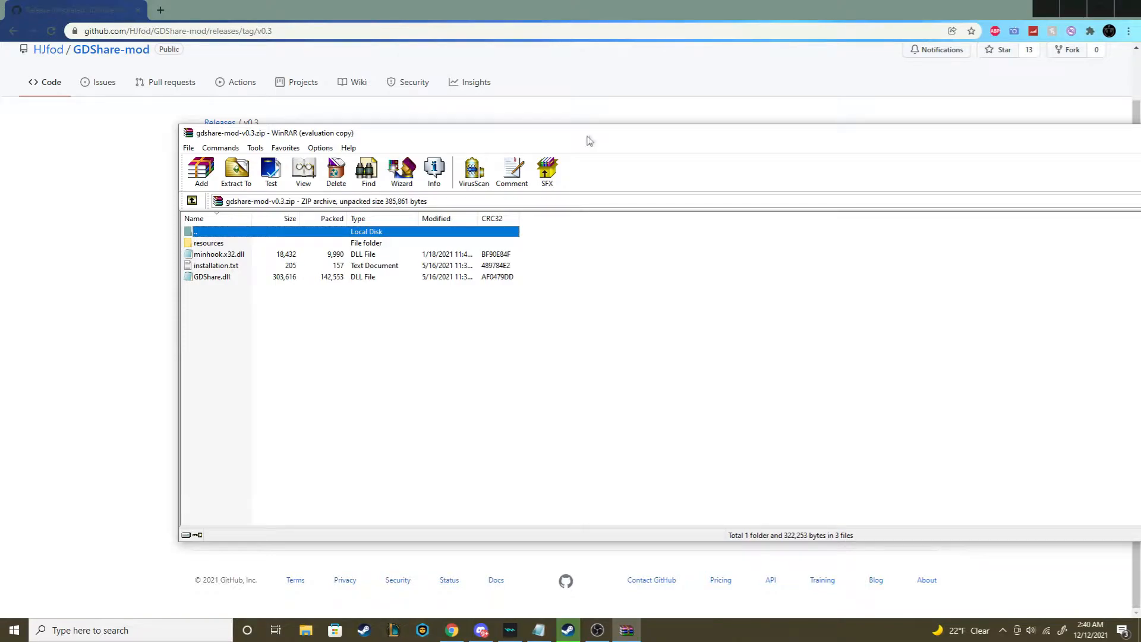
mouse_move(326, 267)
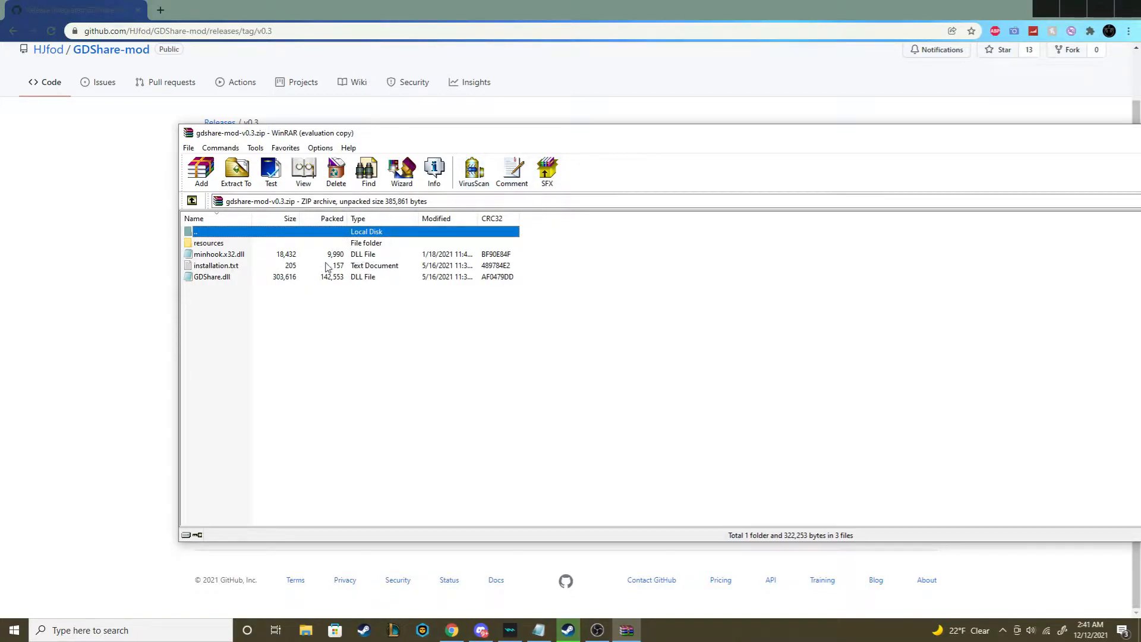
Read installation.txt from the archive in Notepad, then return to the Steam library
double_click(215, 265)
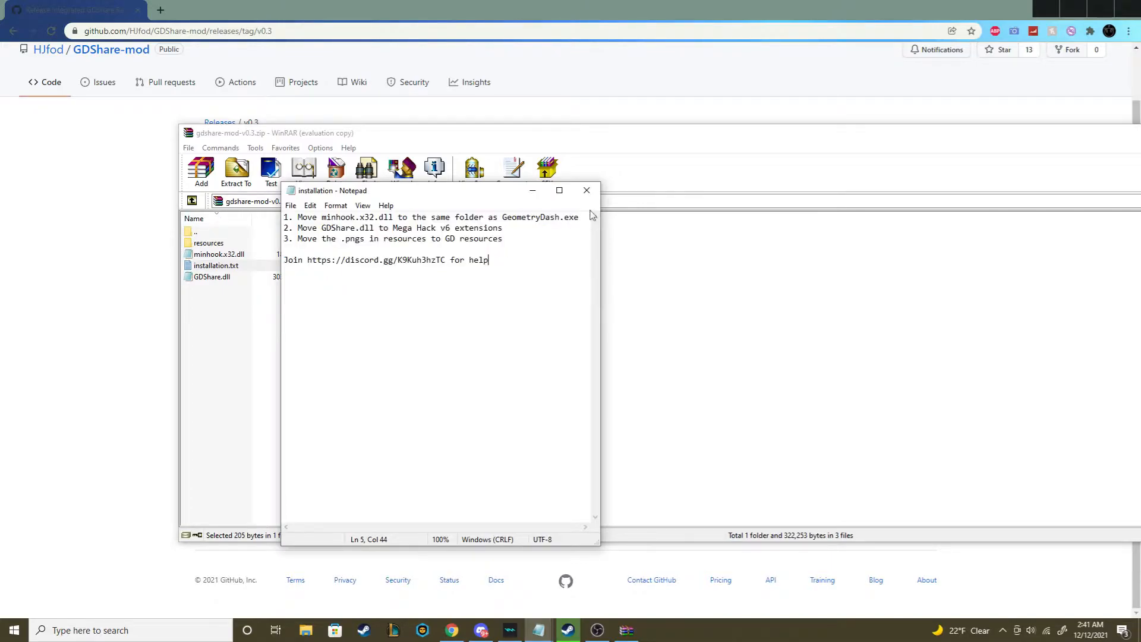
left_click(586, 190)
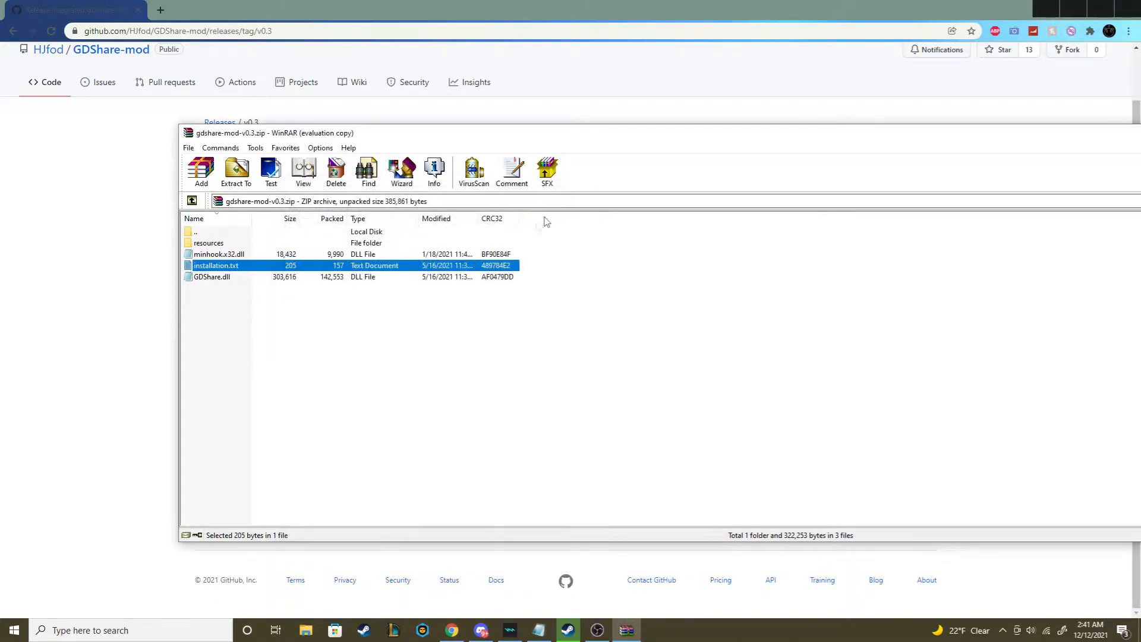
mouse_move(545, 426)
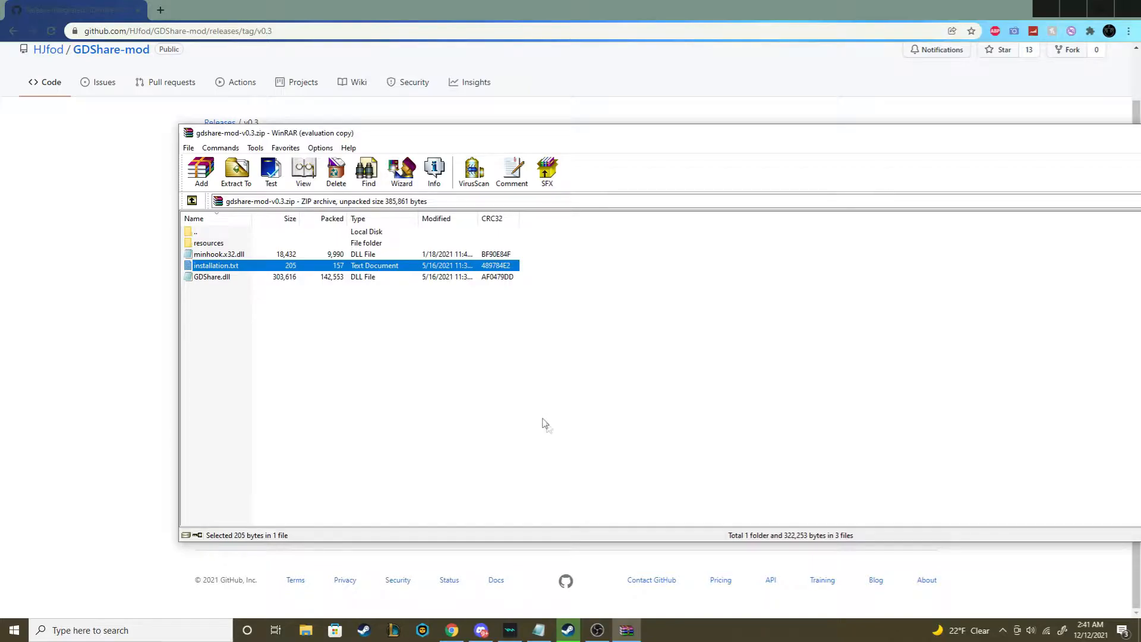
left_click(595, 630)
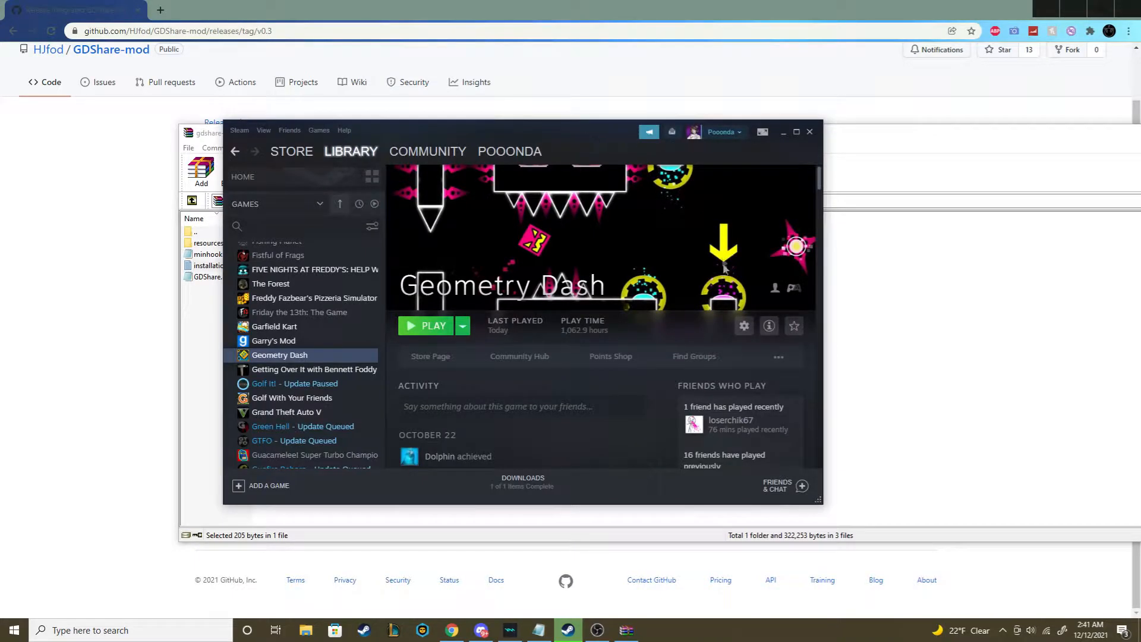
Browse Geometry Dash's local installation files via Manage > Browse local files
left_click(744, 325)
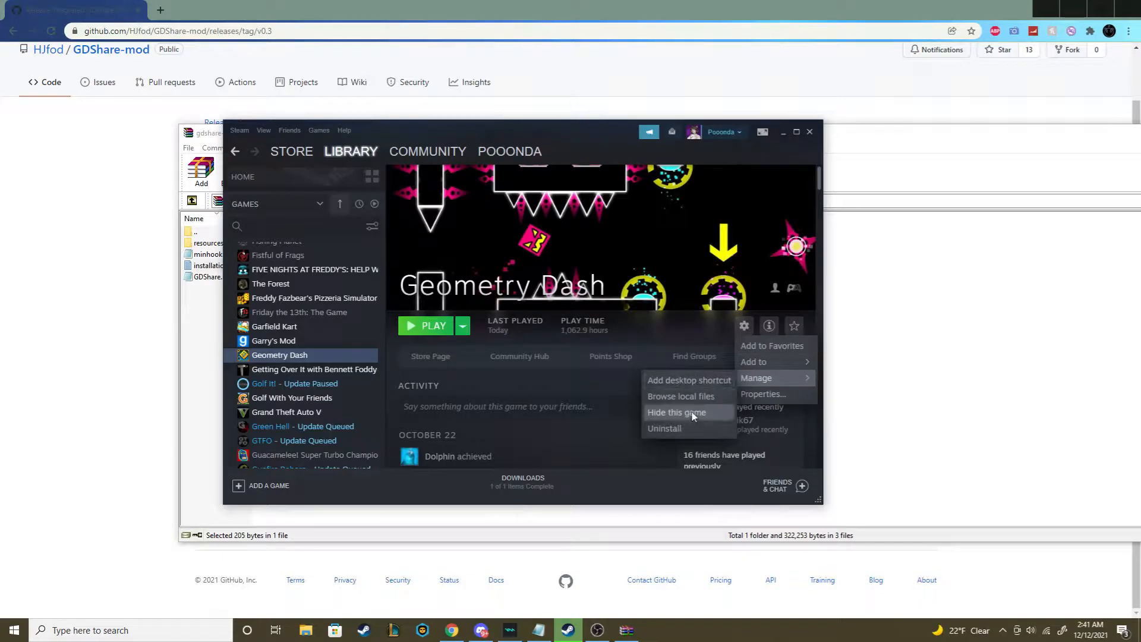
left_click(680, 395)
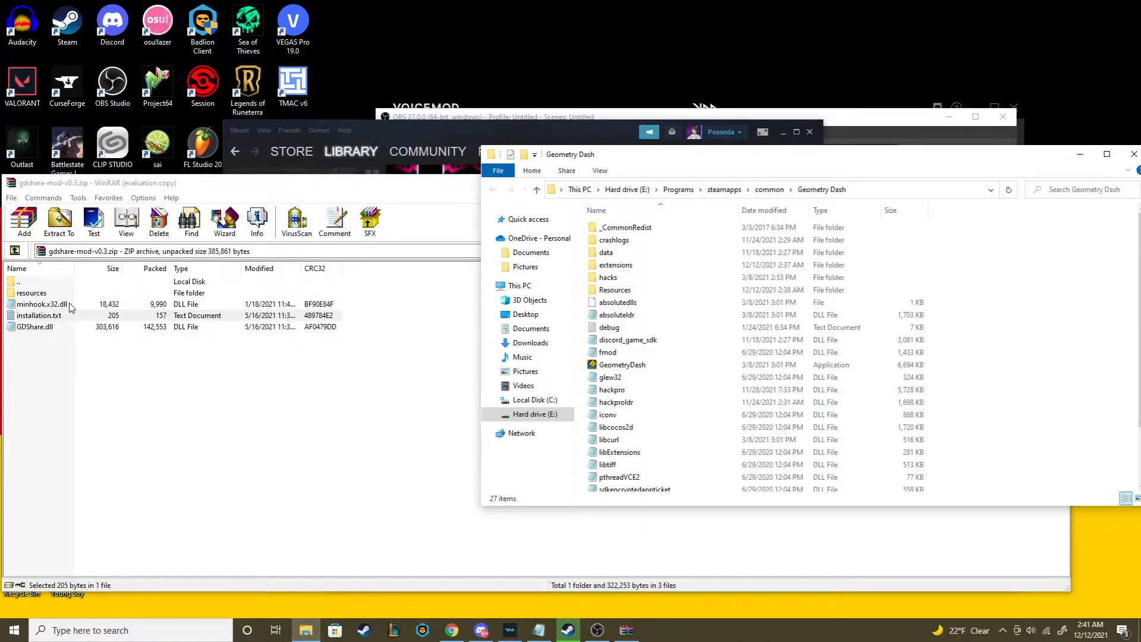
Move minhook.x32.dll into the Geometry Dash folder and enter its Resources subfolder
left_click(42, 303)
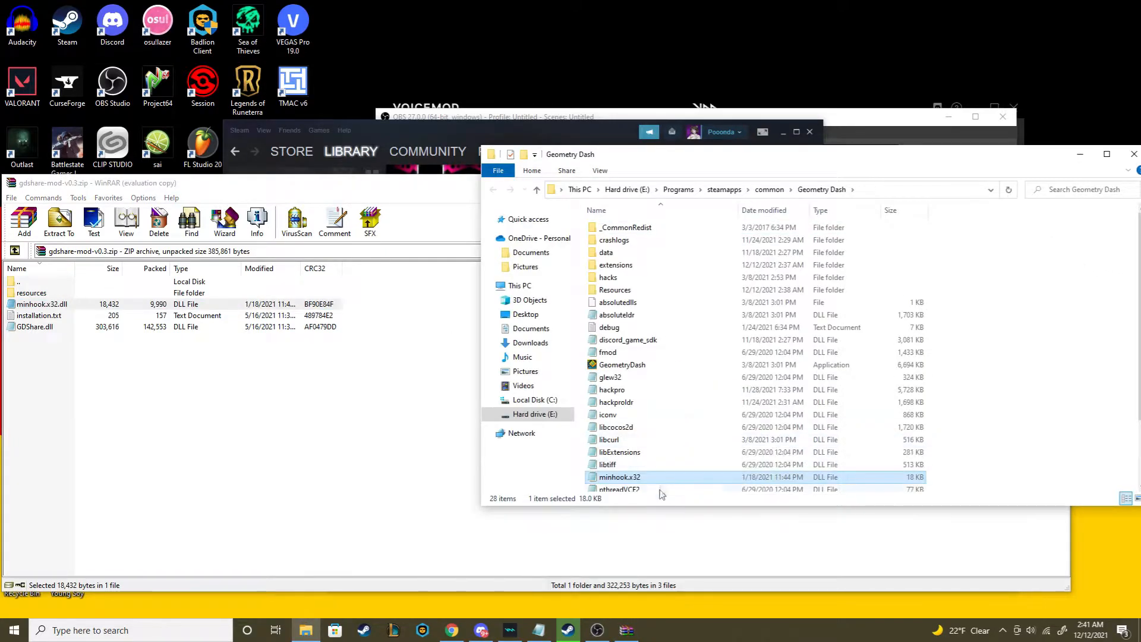
mouse_move(651, 290)
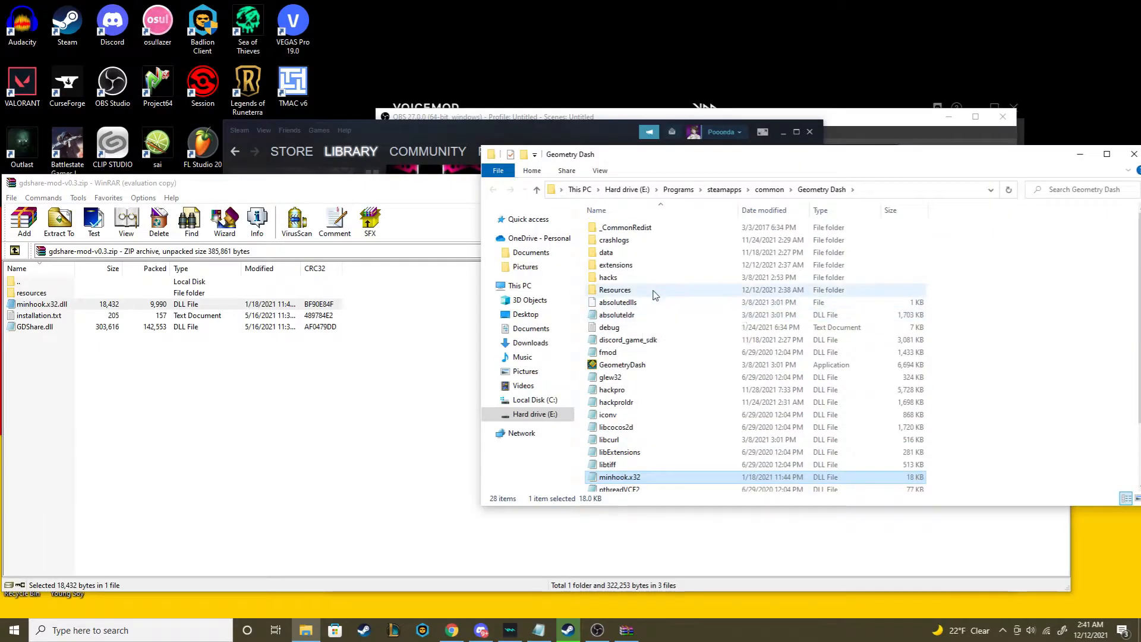
double_click(614, 290)
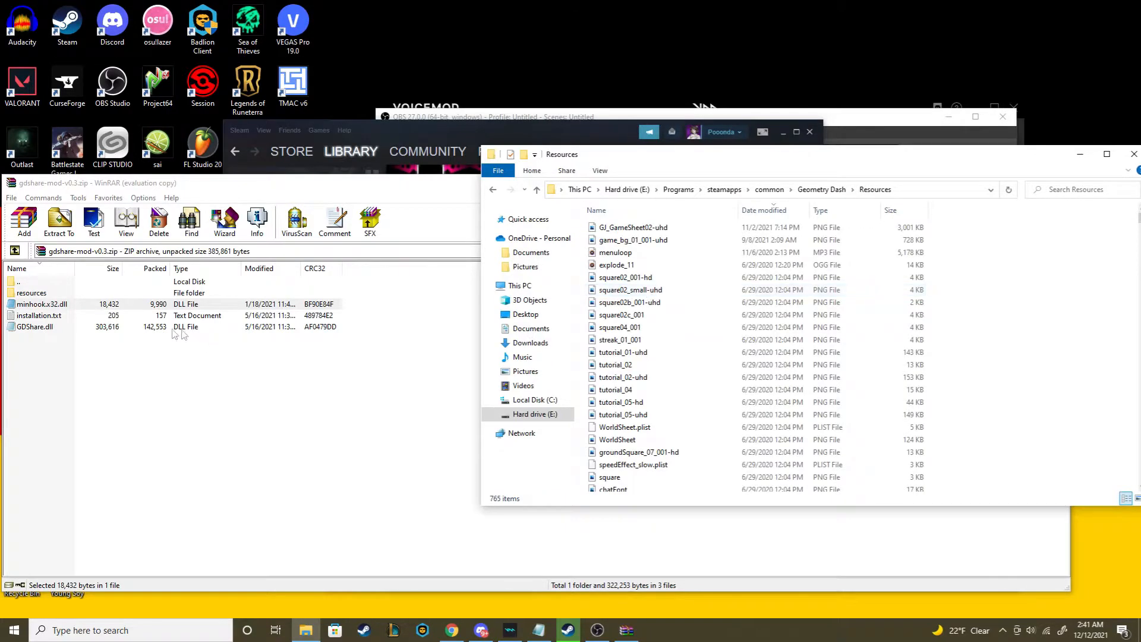
mouse_move(58, 296)
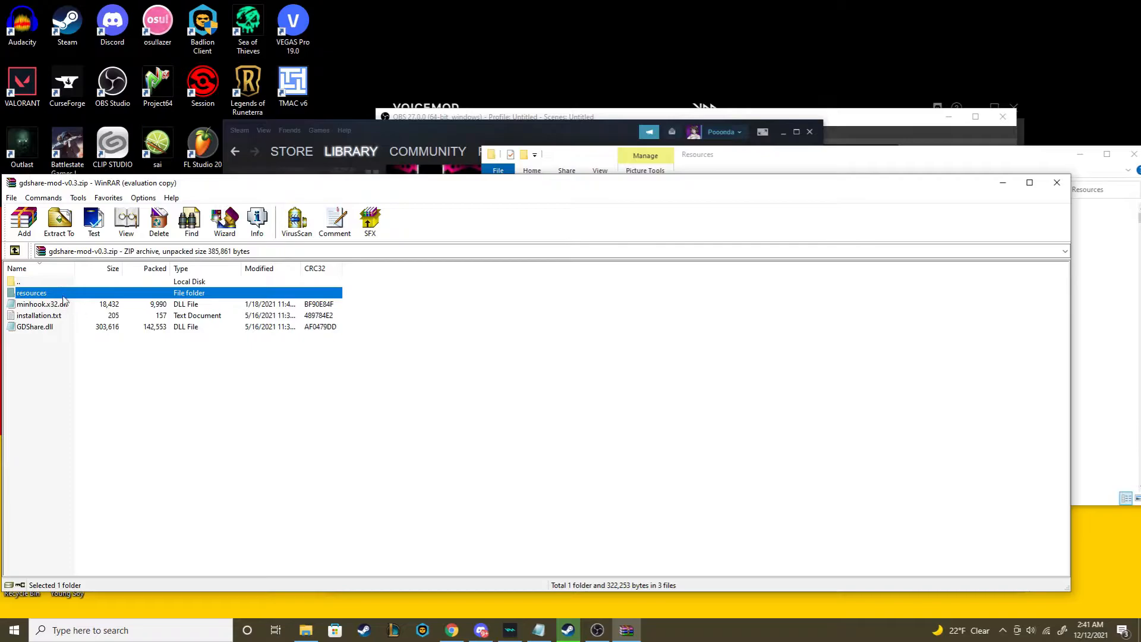
mouse_move(778, 169)
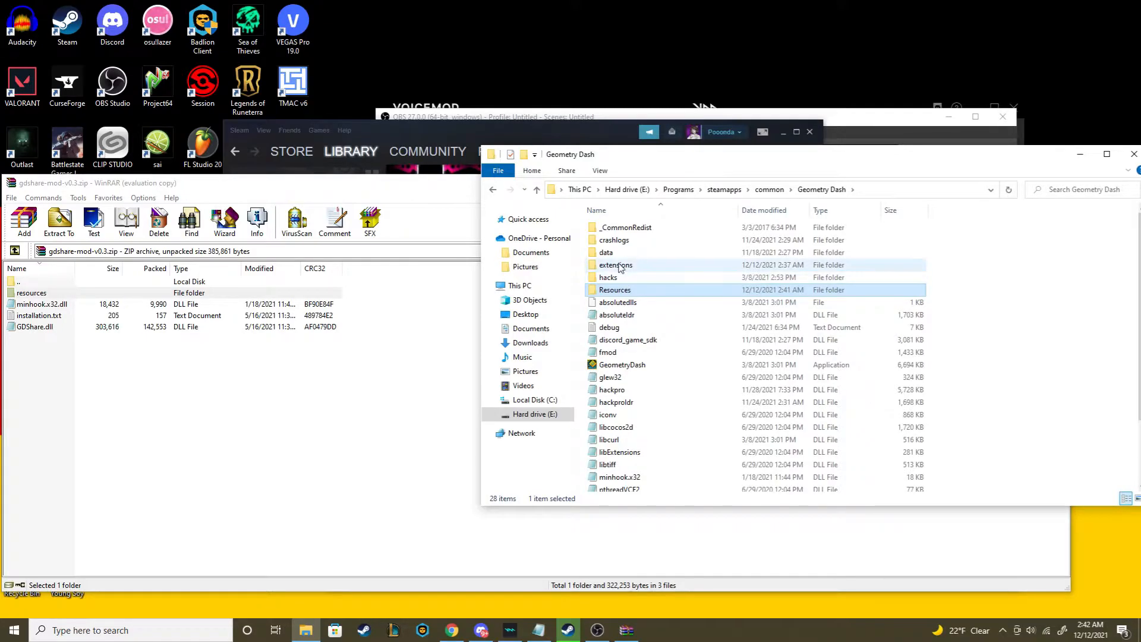
Open the empty extensions folder in the Geometry Dash directory and return to Steam
double_click(616, 264)
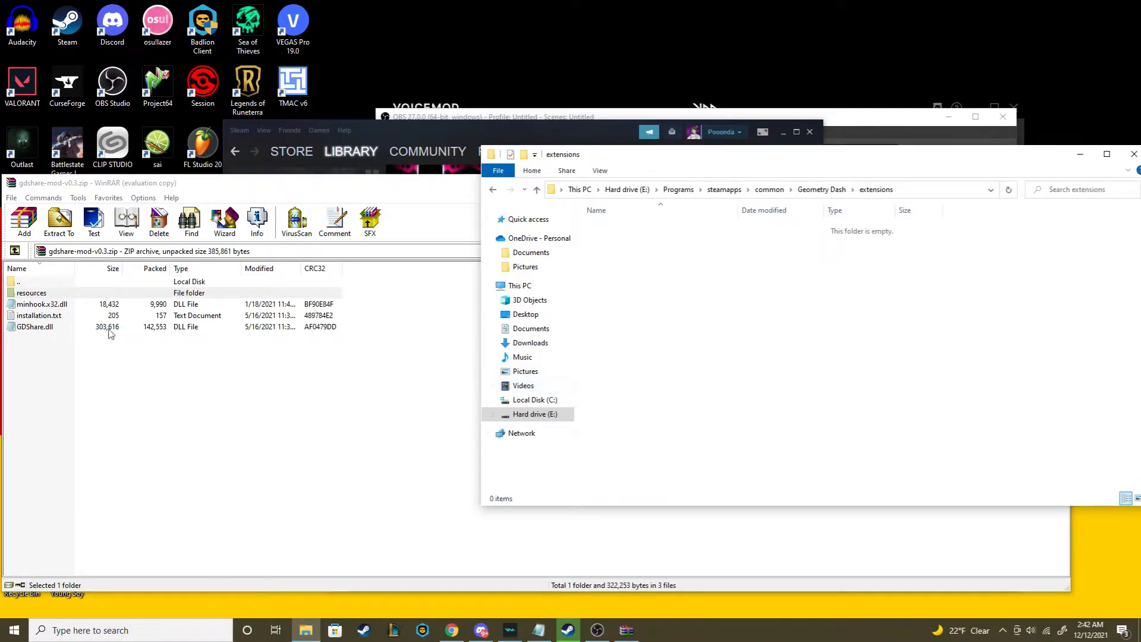
mouse_move(71, 316)
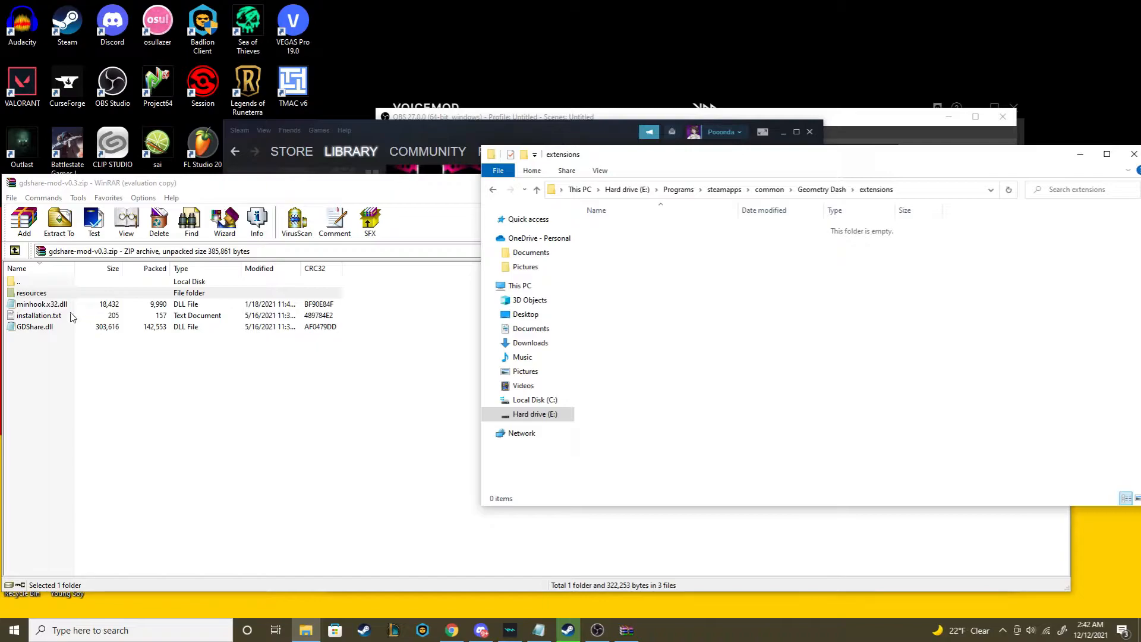
left_click(34, 325)
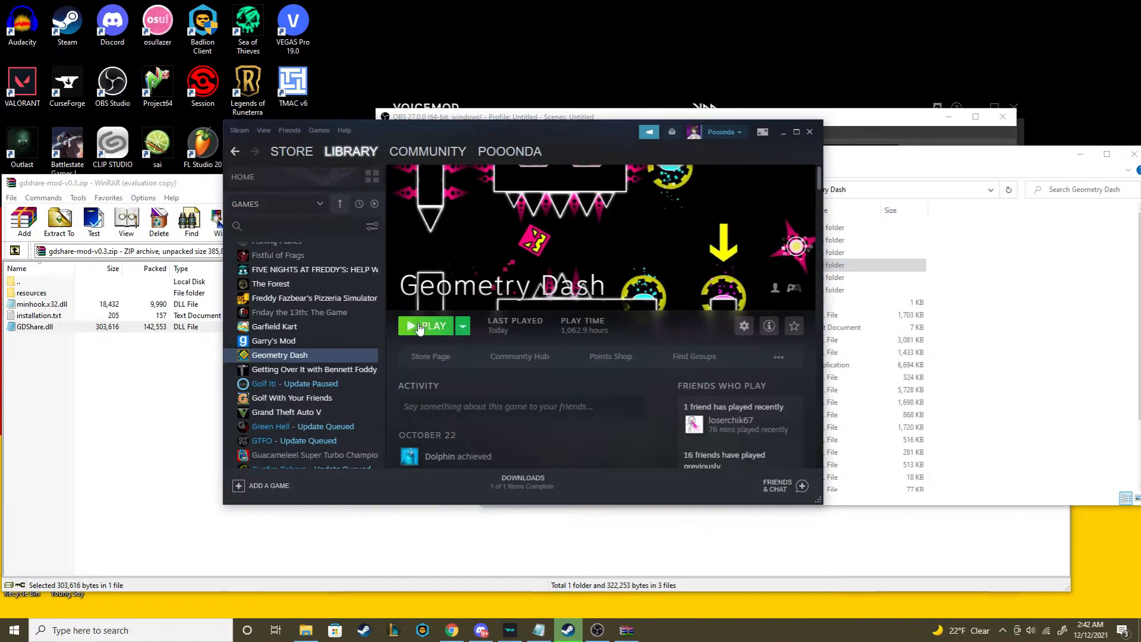
mouse_move(809, 200)
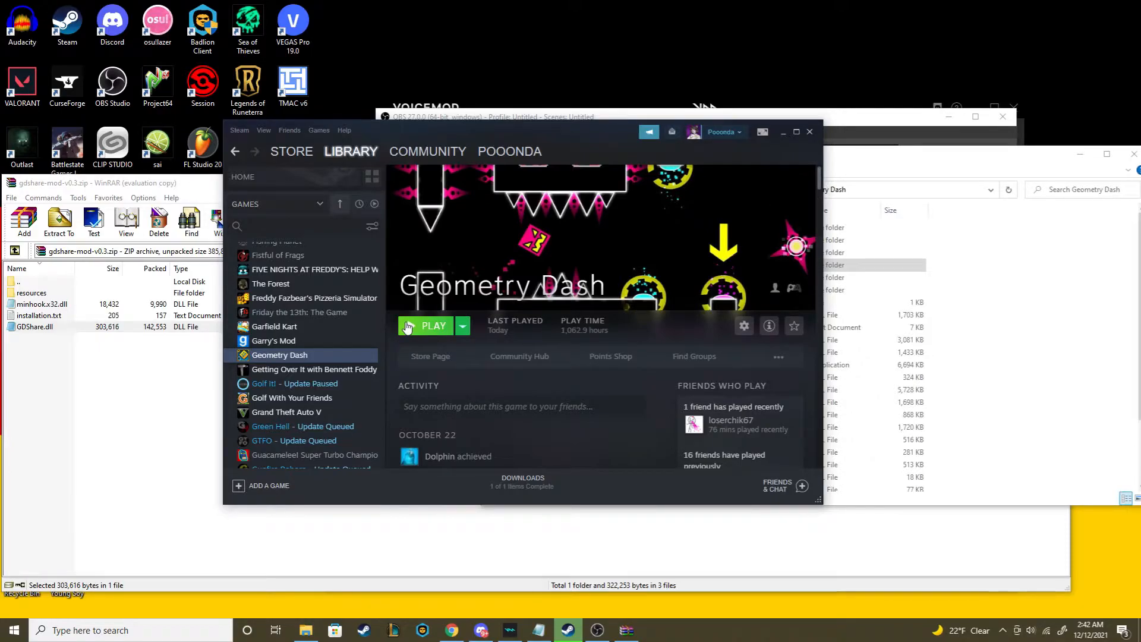
Launch Geometry Dash from the Steam library with the Play button
left_click(427, 326)
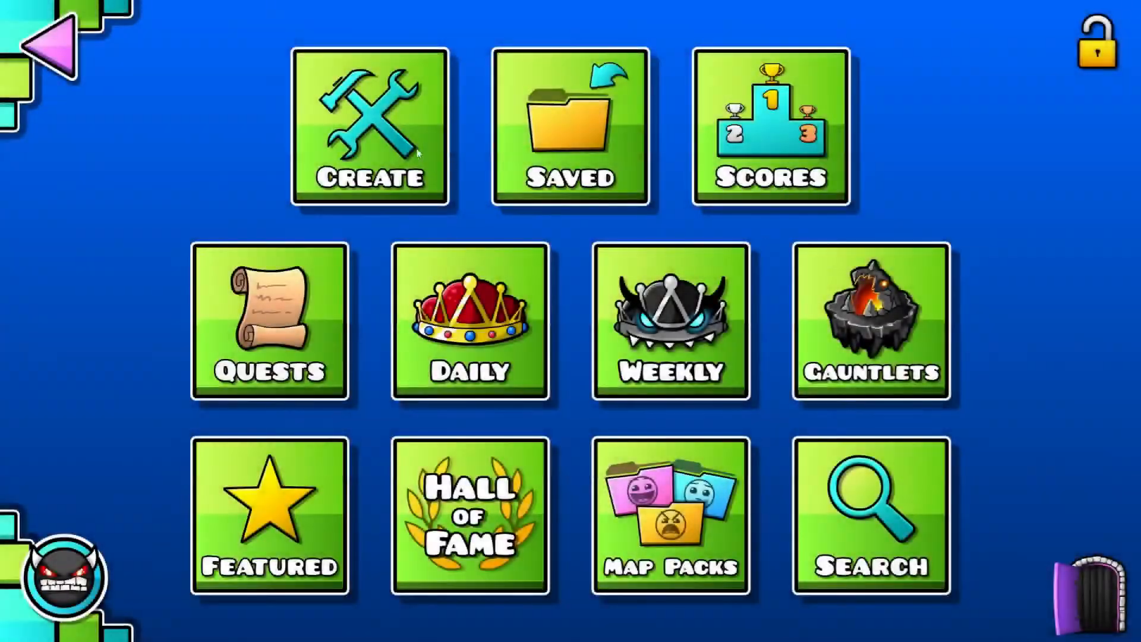
Go into Create to reach My Levels for importing a level file
left_click(369, 128)
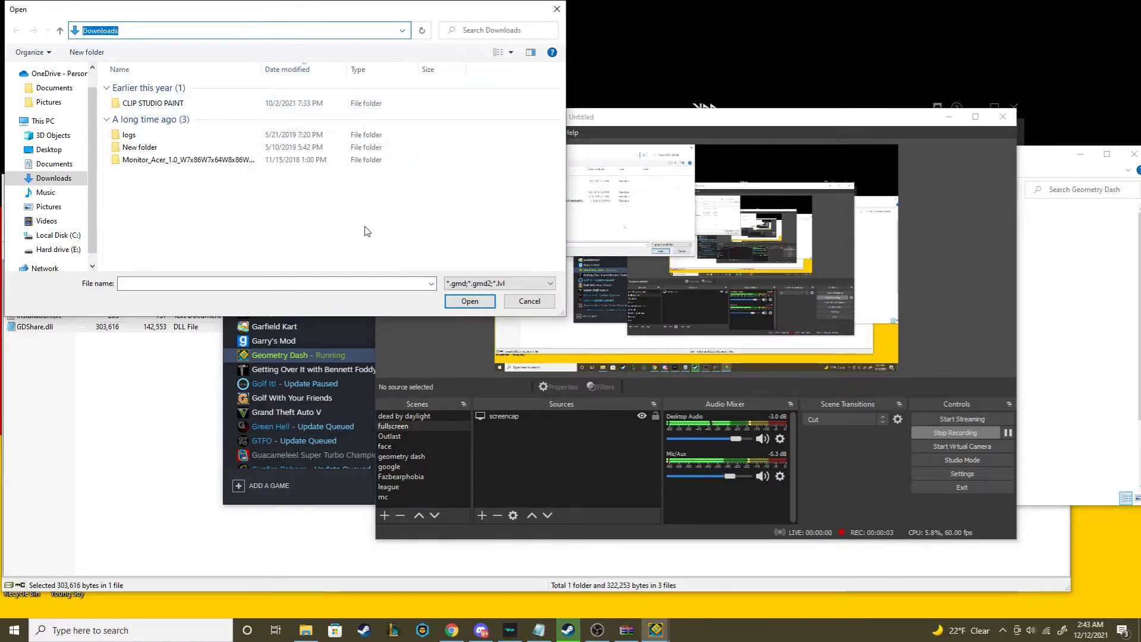
left_click(53, 177)
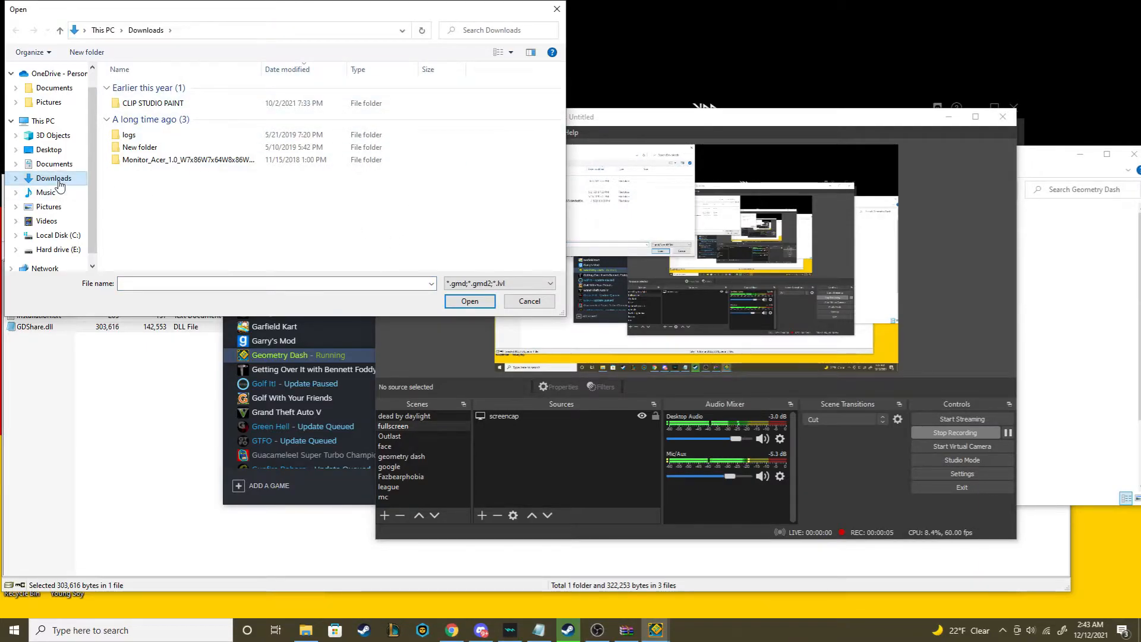
left_click(57, 249)
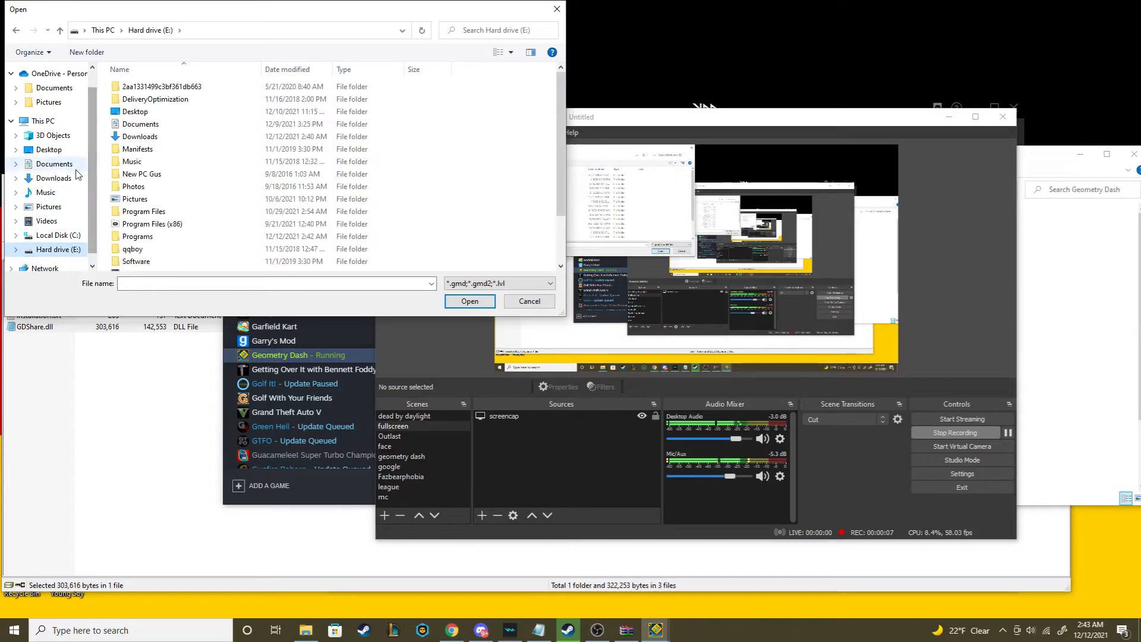
left_click(54, 177)
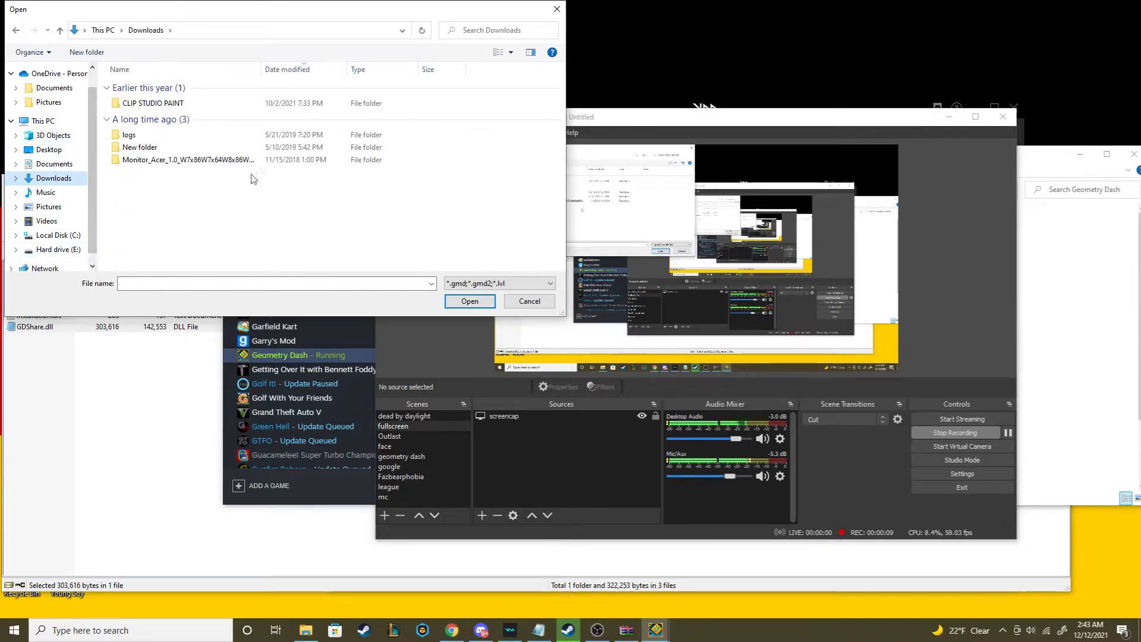
mouse_move(556, 238)
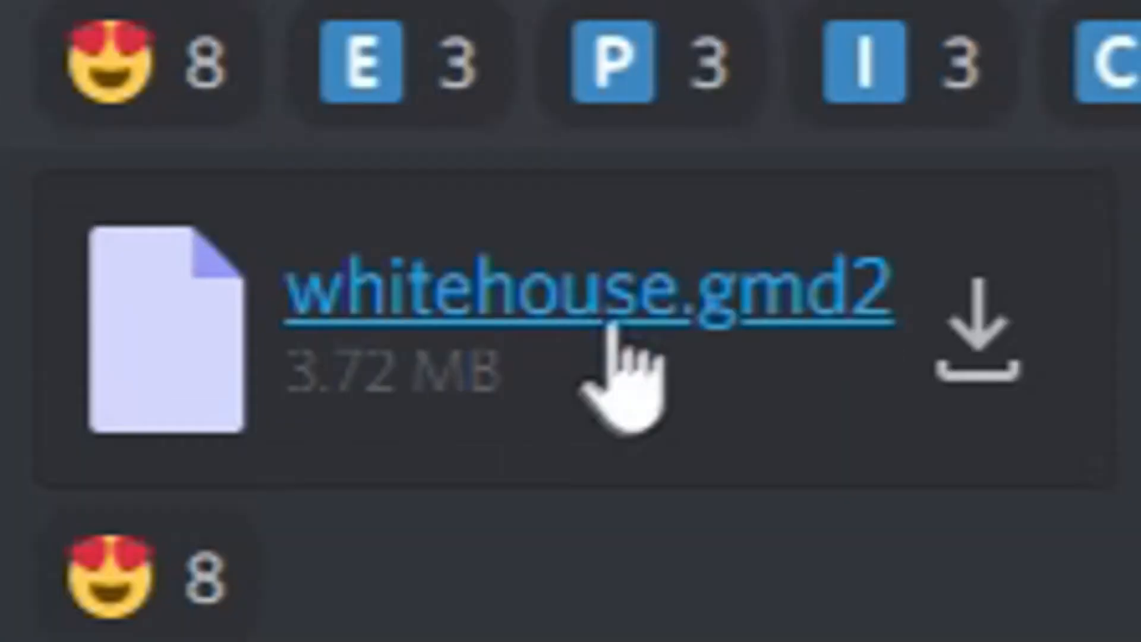
Download the shared .gmd2 level file from the #devins-creation channel
left_click(580, 426)
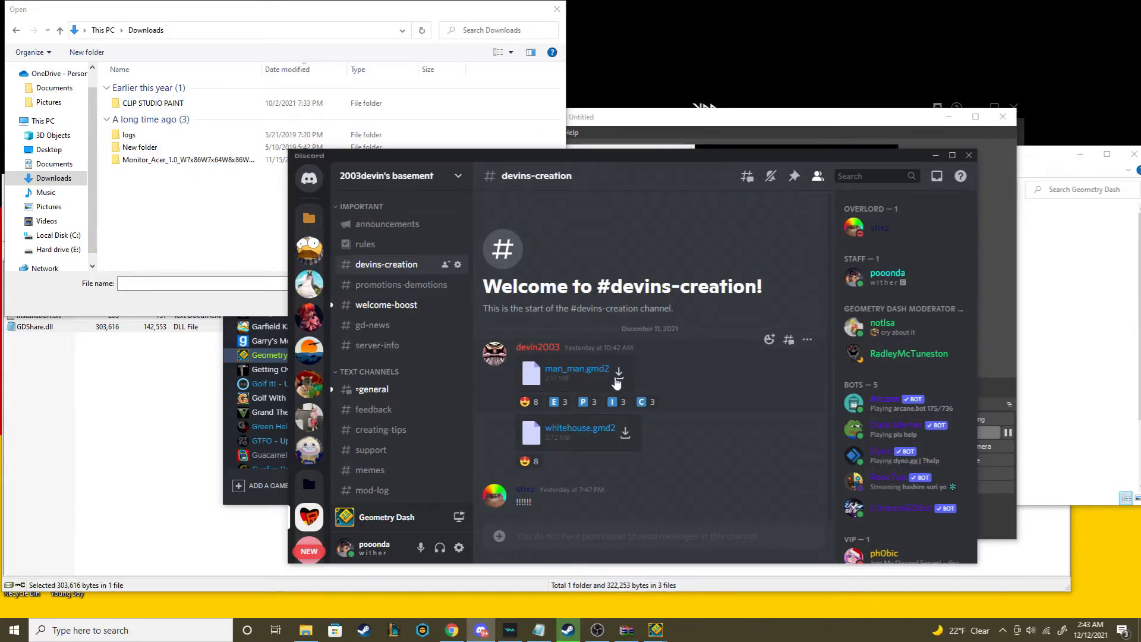
mouse_move(621, 382)
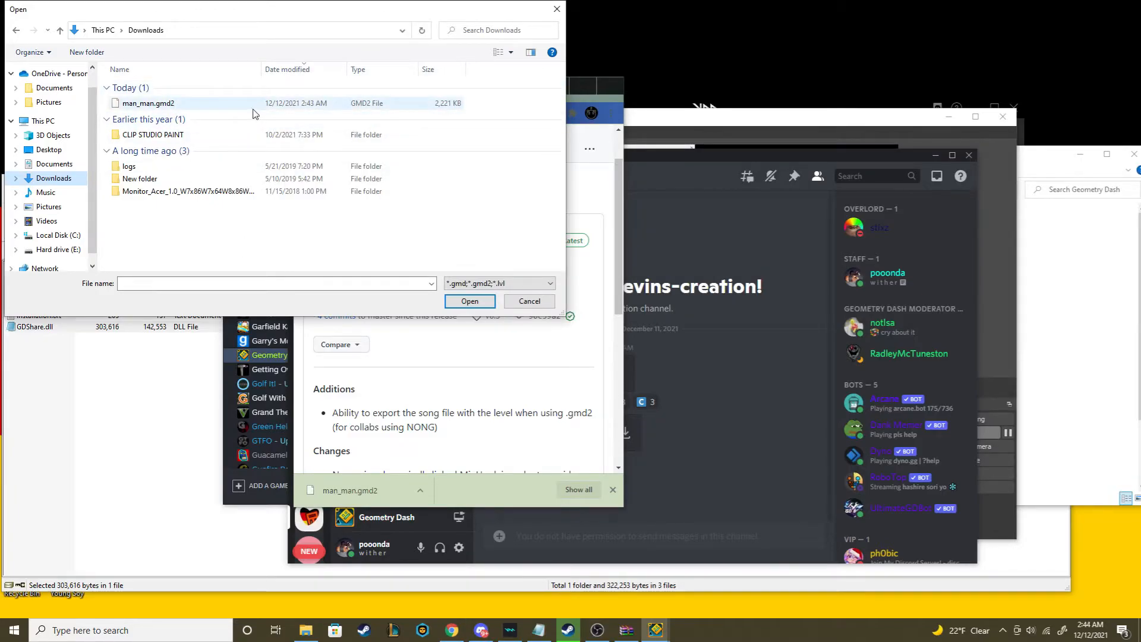
mouse_move(283, 109)
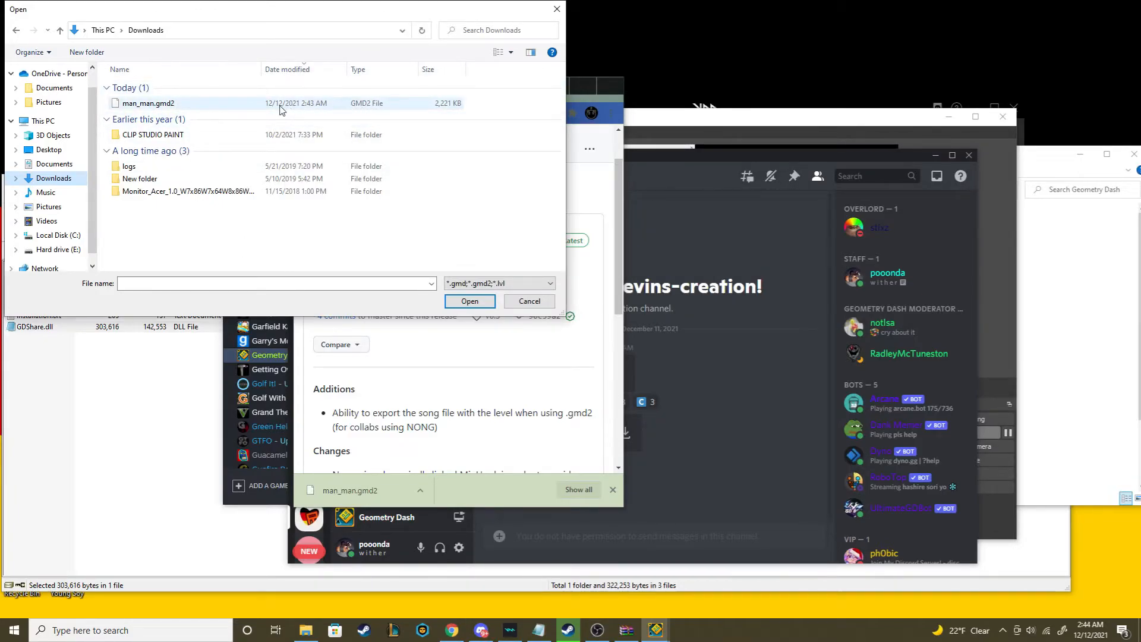
Select man_man.gmd2 in Downloads for import, after which the game crashes
left_click(469, 301)
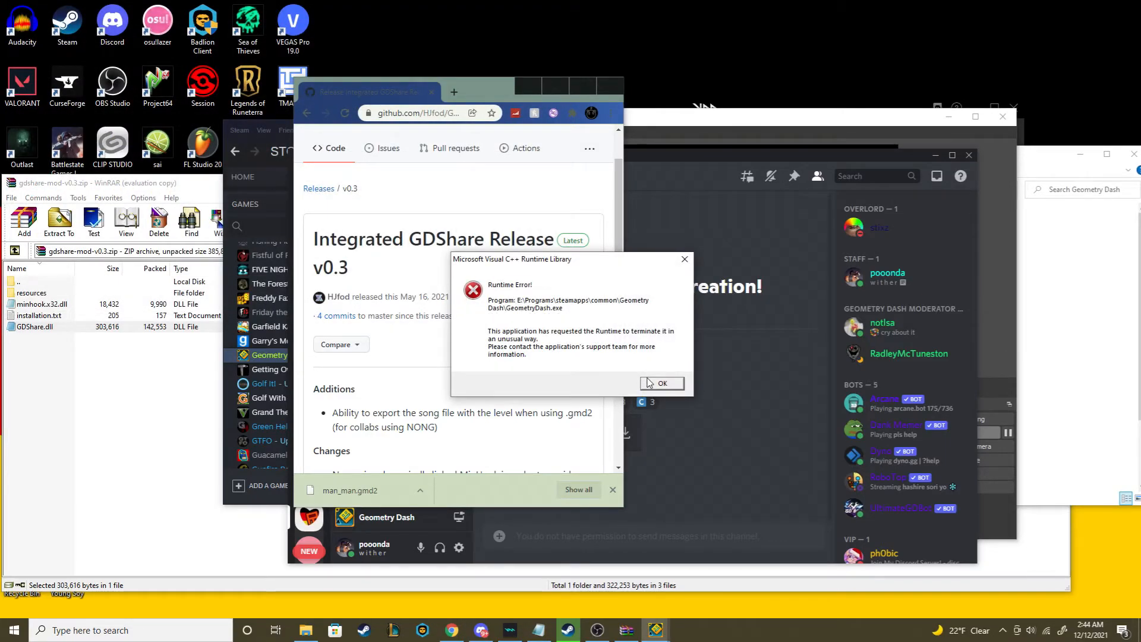
Dismiss the runtime error and view the imported WHITEHOUSE level's page in My Levels
left_click(661, 383)
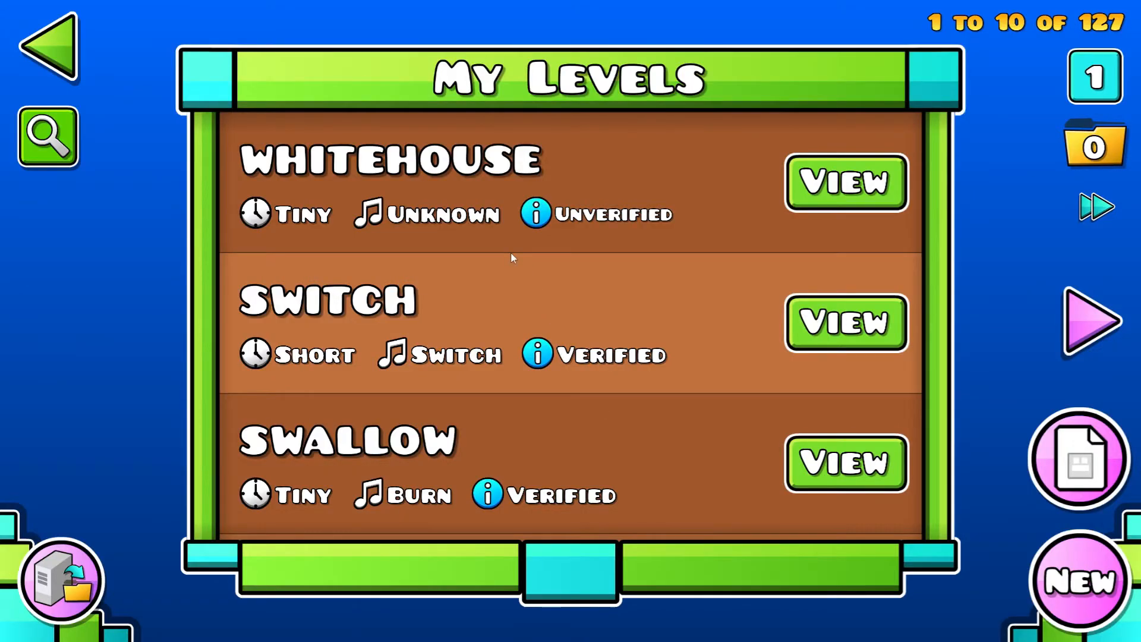
mouse_move(825, 215)
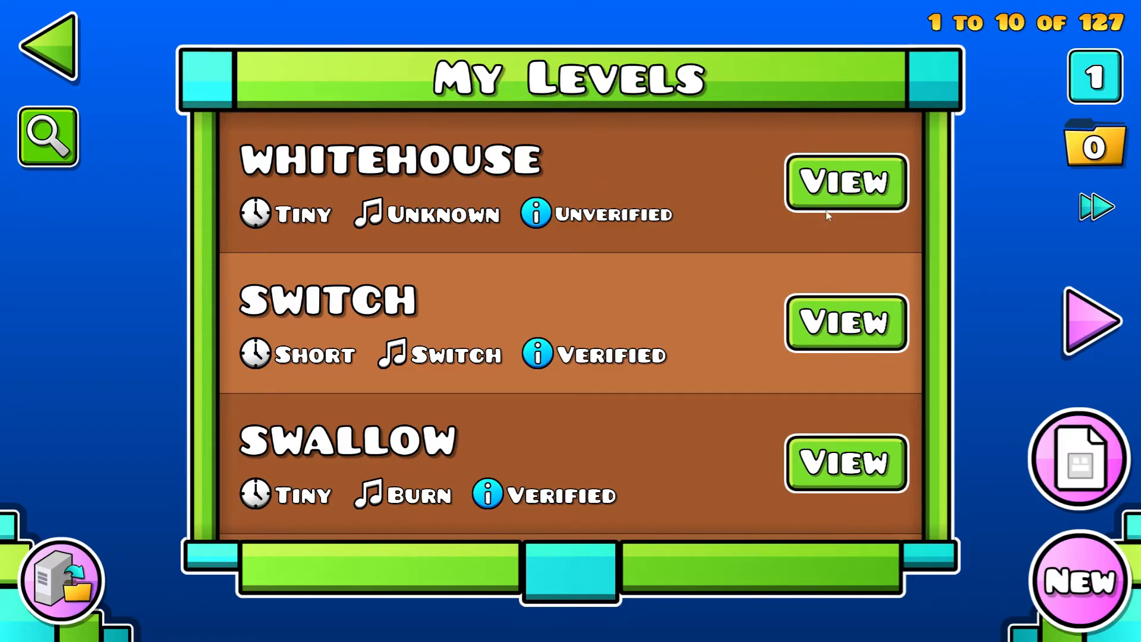
mouse_move(838, 215)
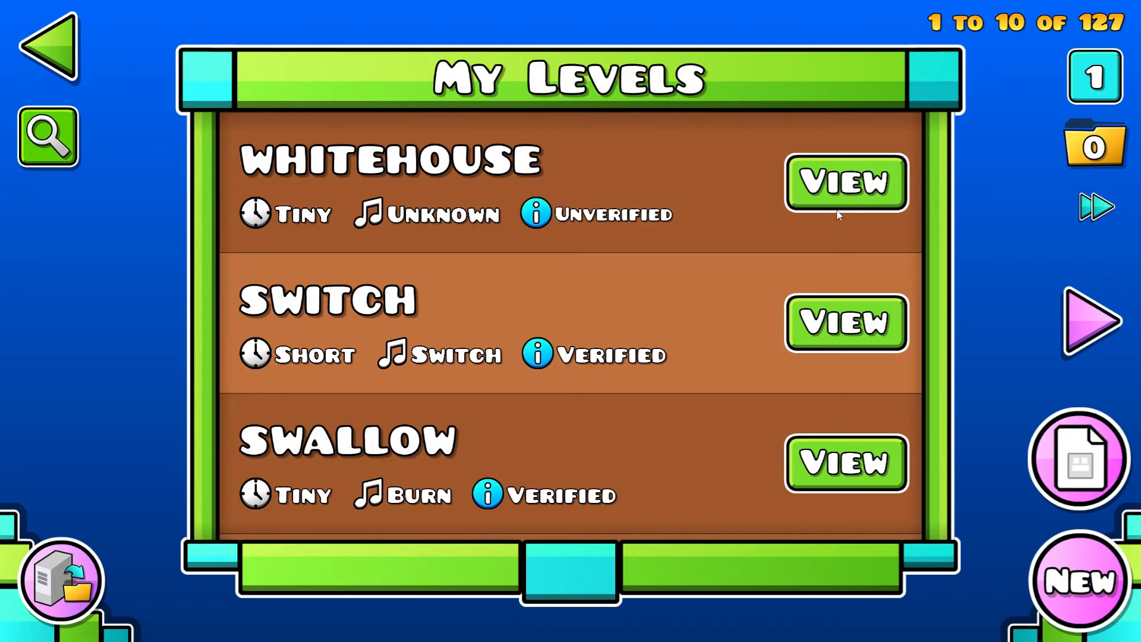
left_click(844, 183)
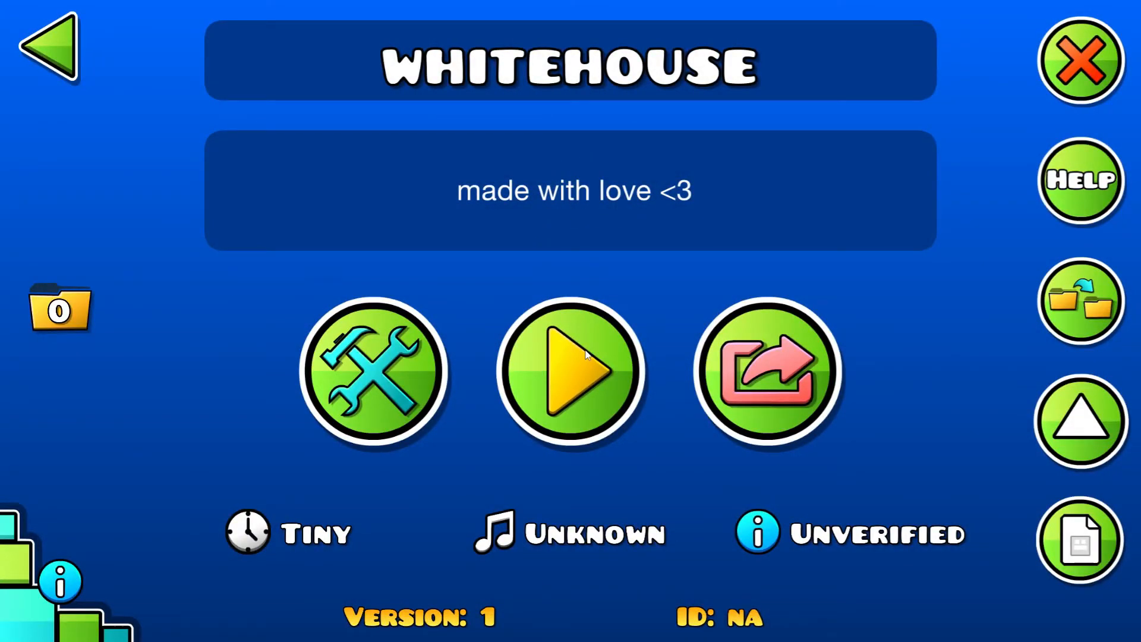
Play-test WHITEHOUSE to about 13%, pausing and resuming once, then exit back to My Levels
left_click(571, 372)
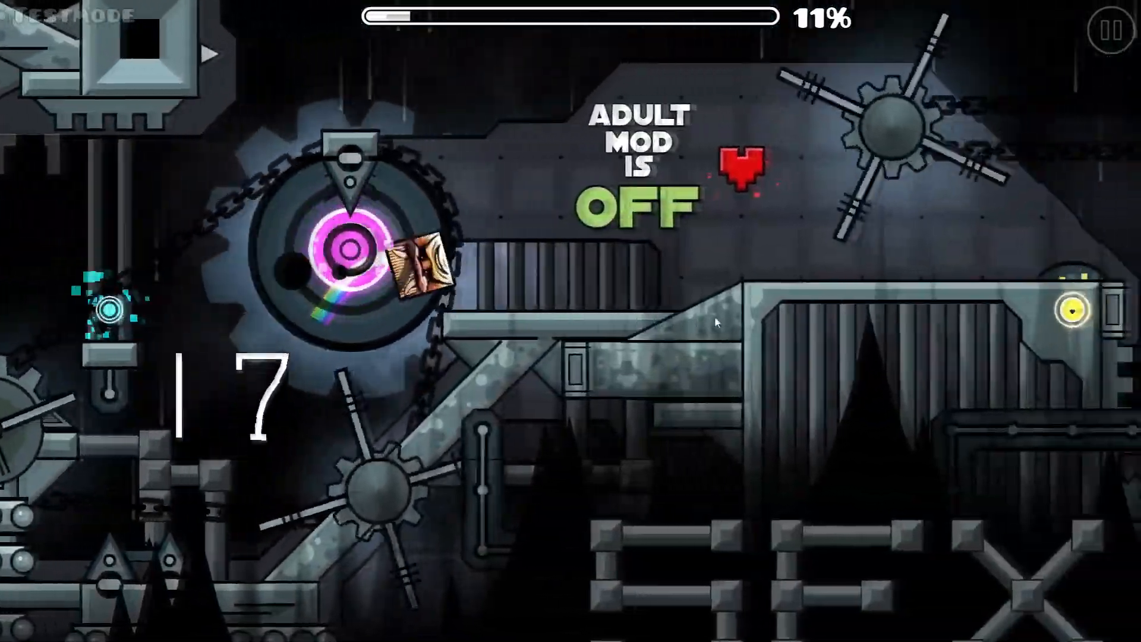
left_click(1105, 29)
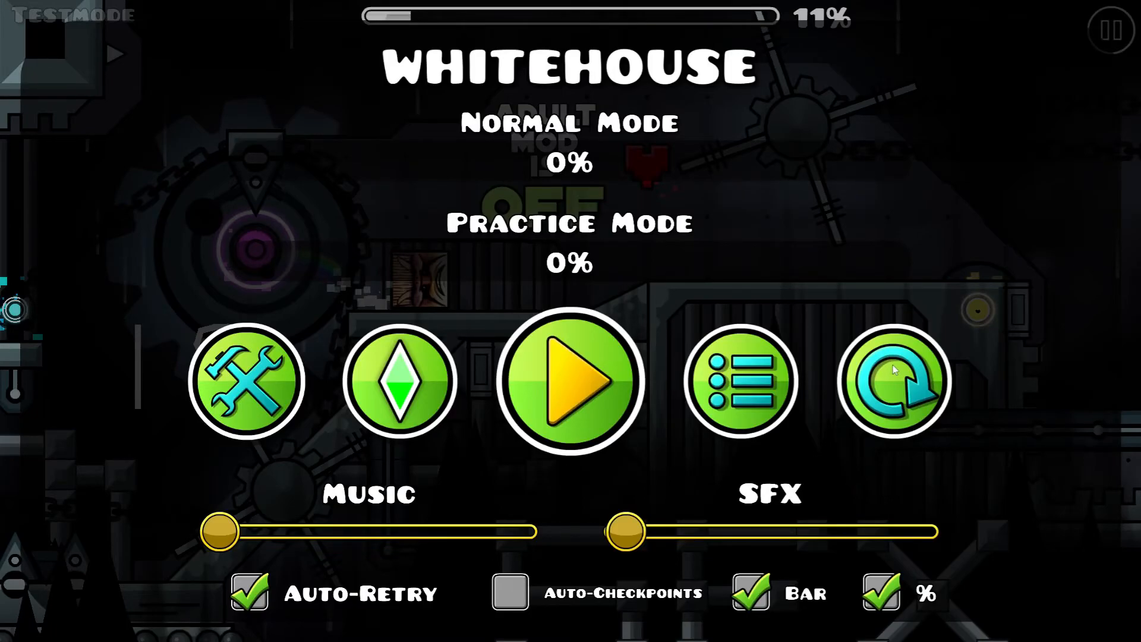
left_click(570, 381)
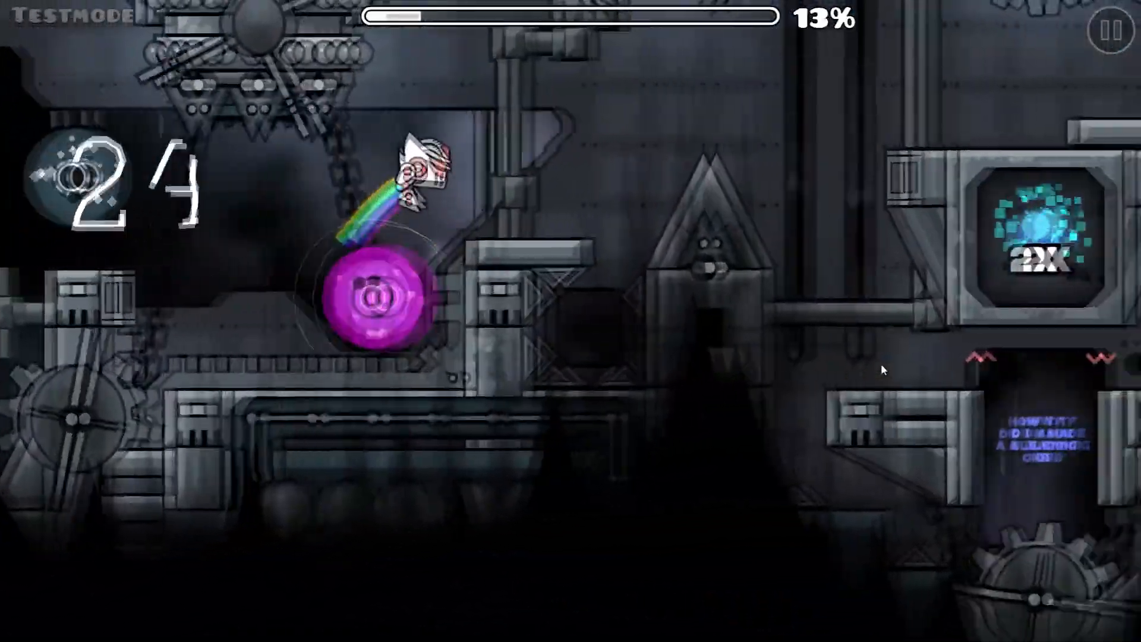
left_click(1112, 31)
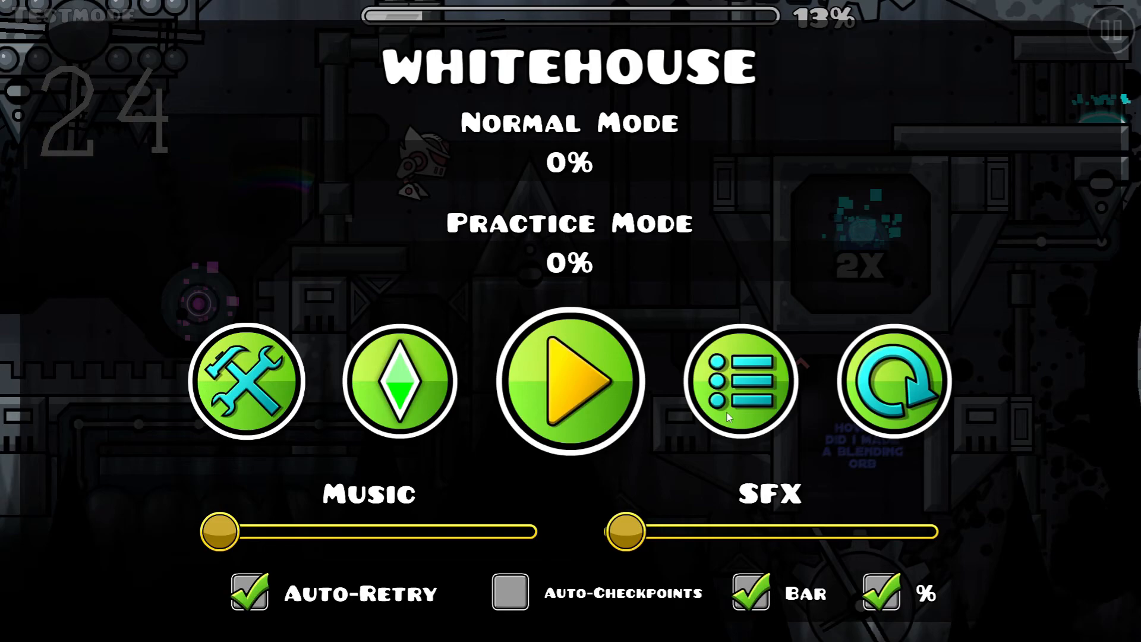
mouse_move(737, 409)
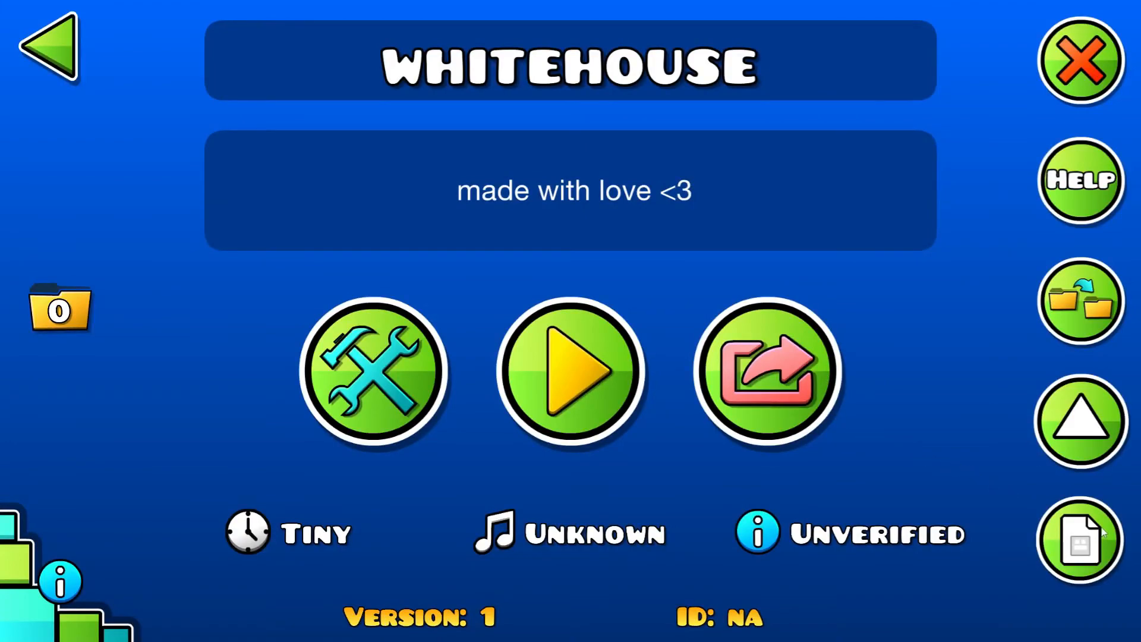
left_click(48, 54)
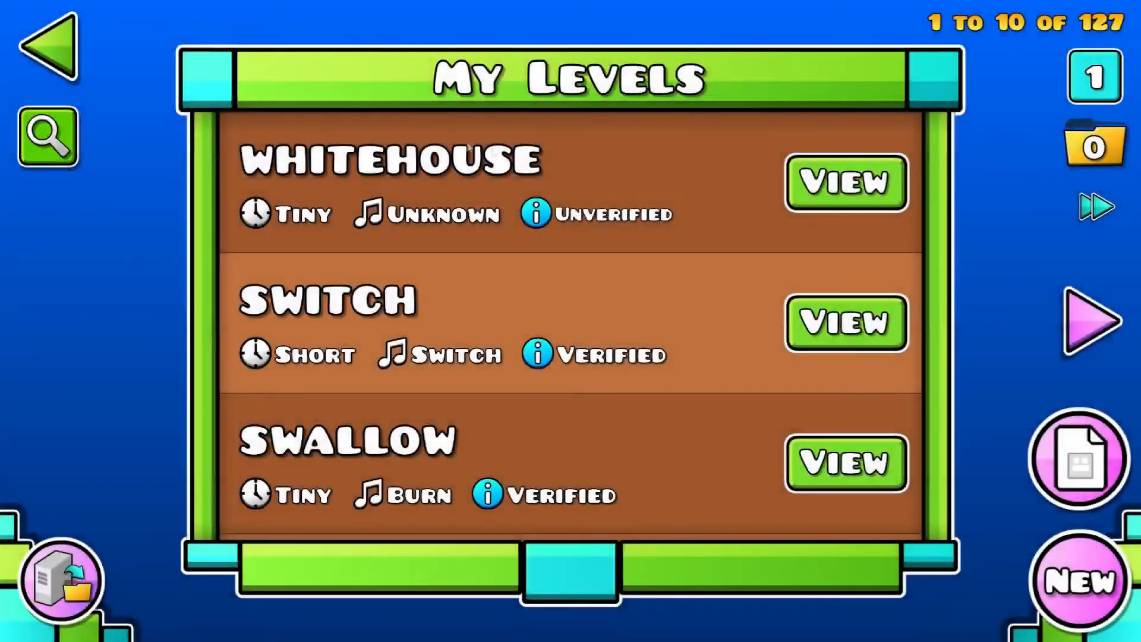